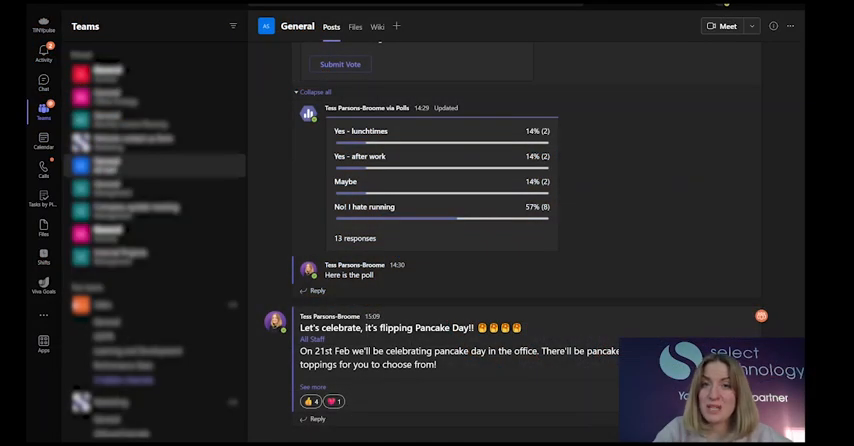
{"action": "mouse_move", "coordinate": [194, 412]}
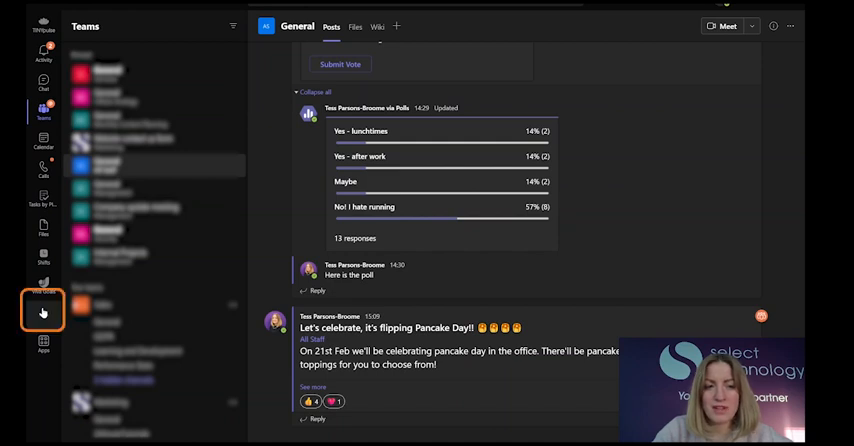
Open Word from the More apps menu and right-click its icon to show the Pin option.
{"action": "left_click", "coordinate": [42, 313]}
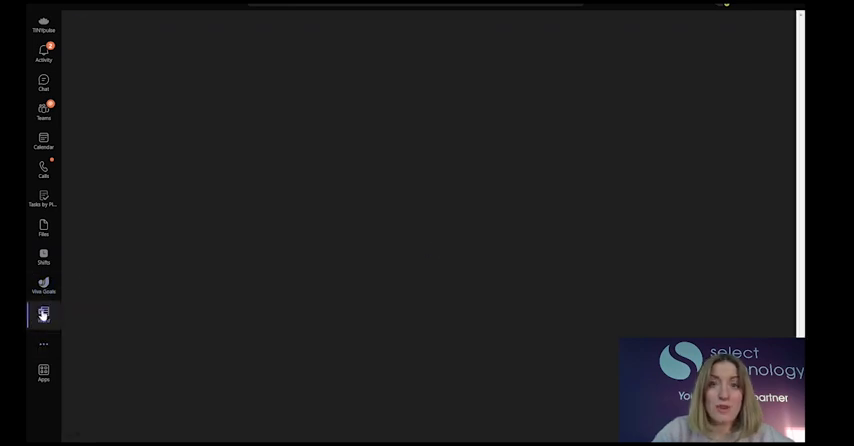
{"action": "right_click", "coordinate": [43, 314]}
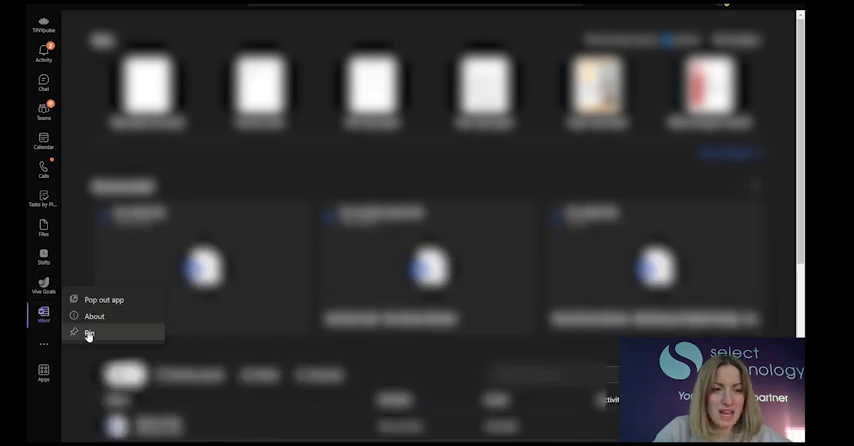